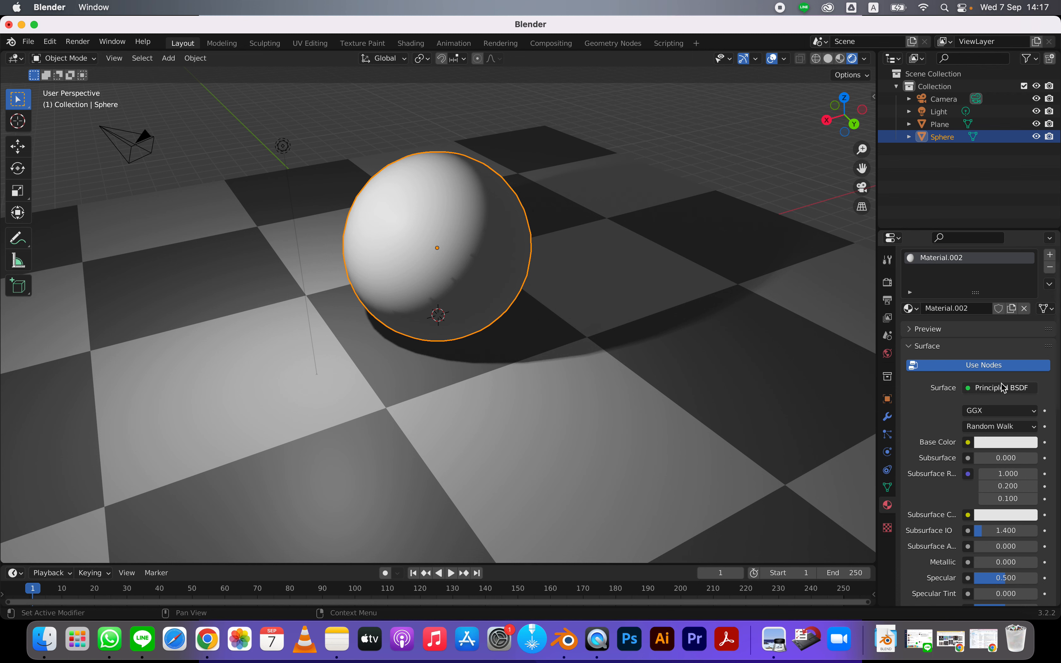
# Scroll through the Principled BSDF settings to reach and zero the Roughness value.
pyautogui.scroll(-3)
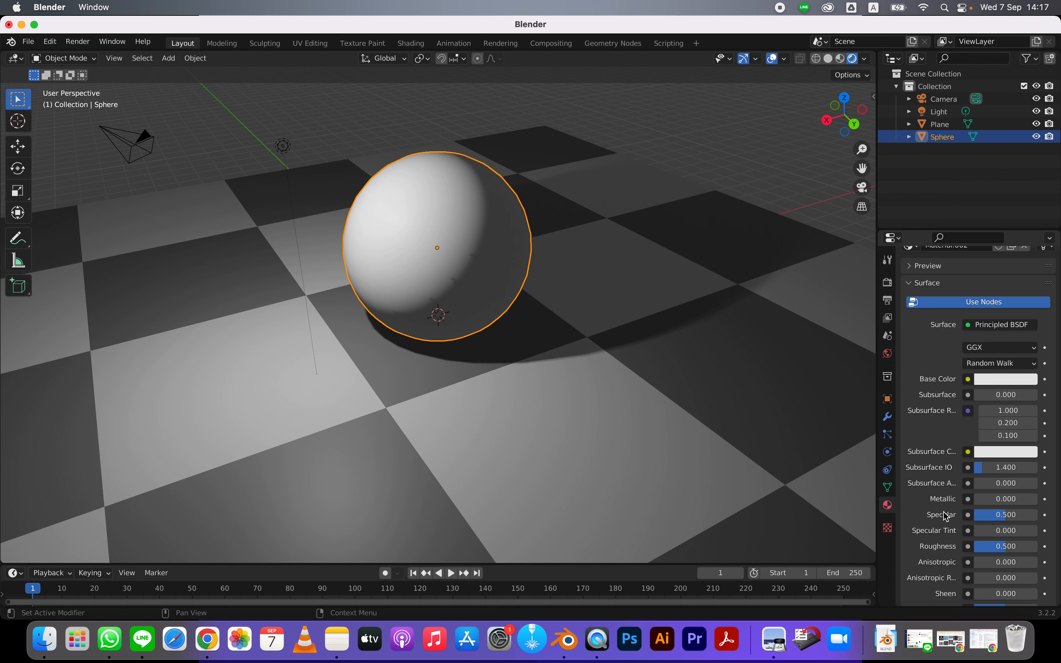
pyautogui.scroll(-3)
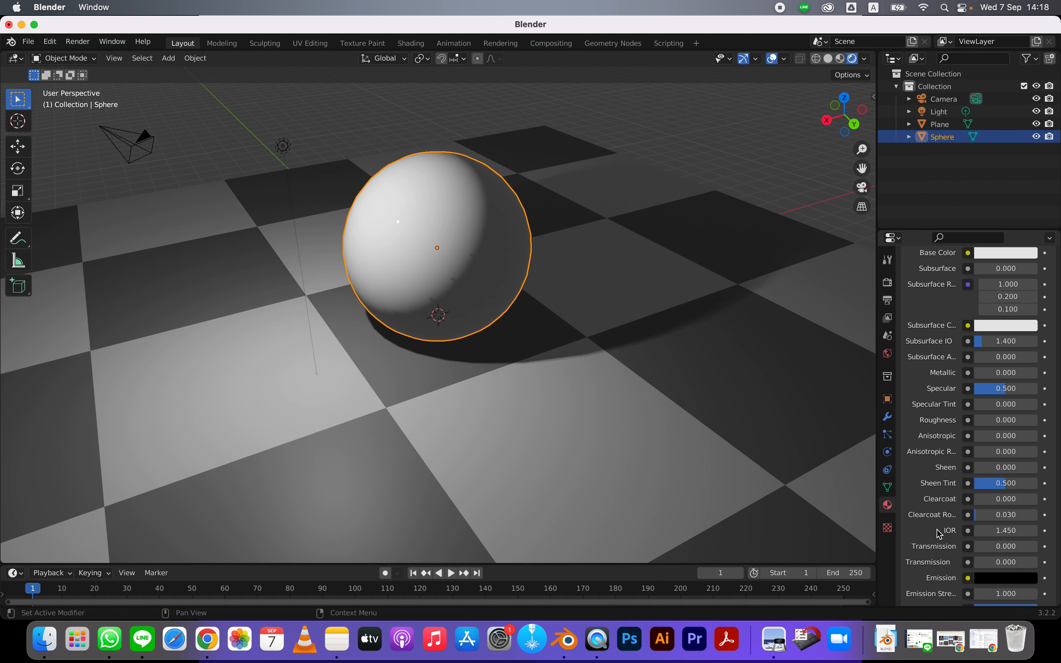
pyautogui.scroll(-3)
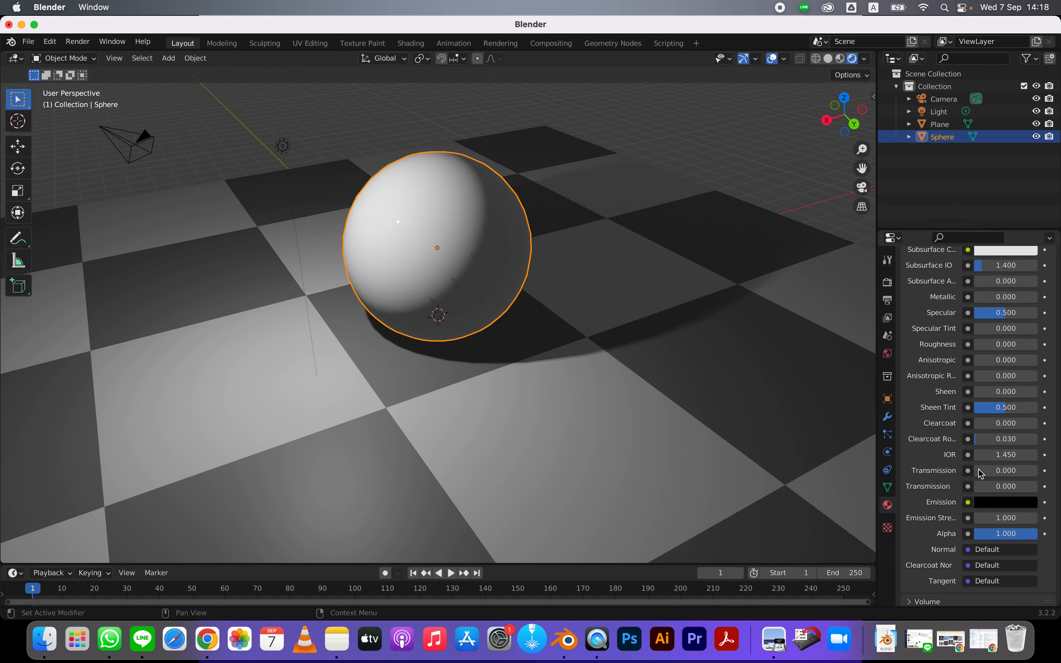
# Set the Principled BSDF Transmission to 1.000 and bring the material Settings panel into view.
pyautogui.click(999, 471)
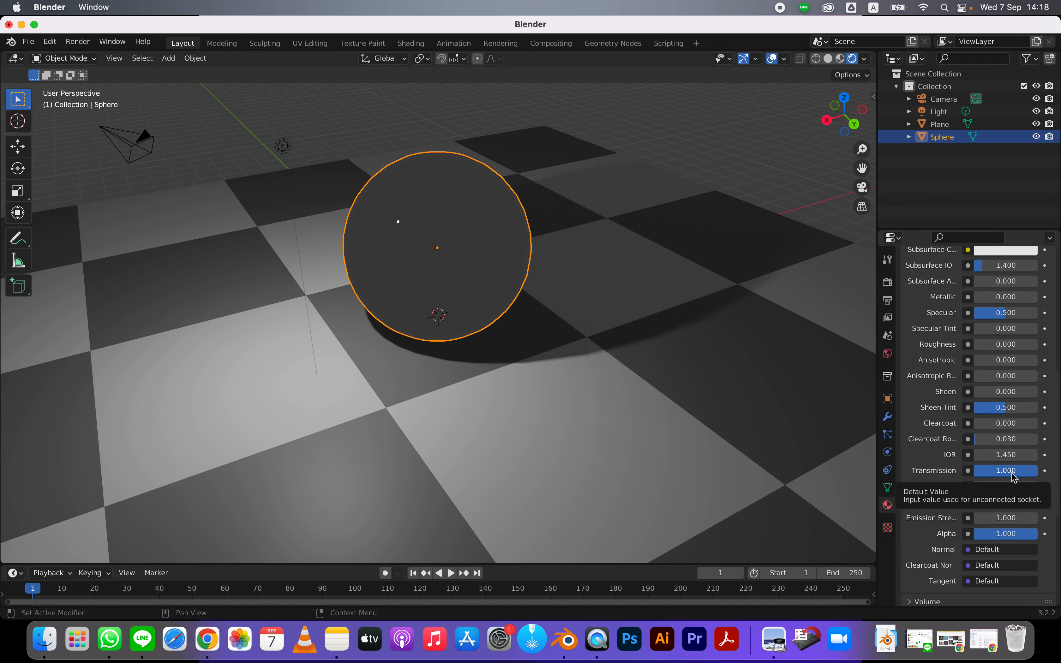
pyautogui.scroll(-3)
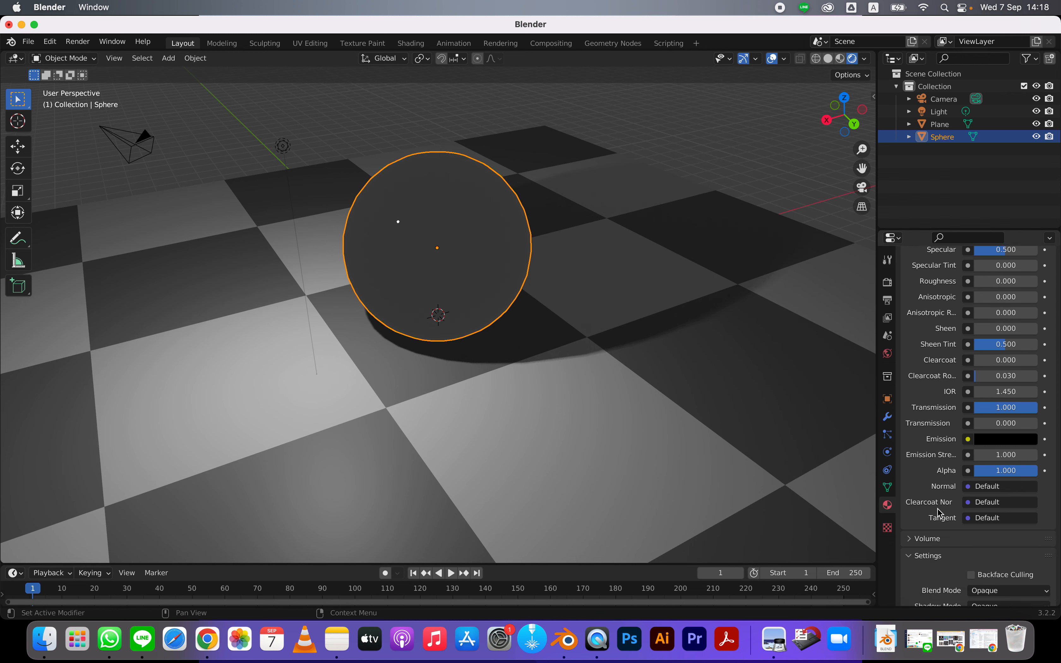
pyautogui.scroll(-3)
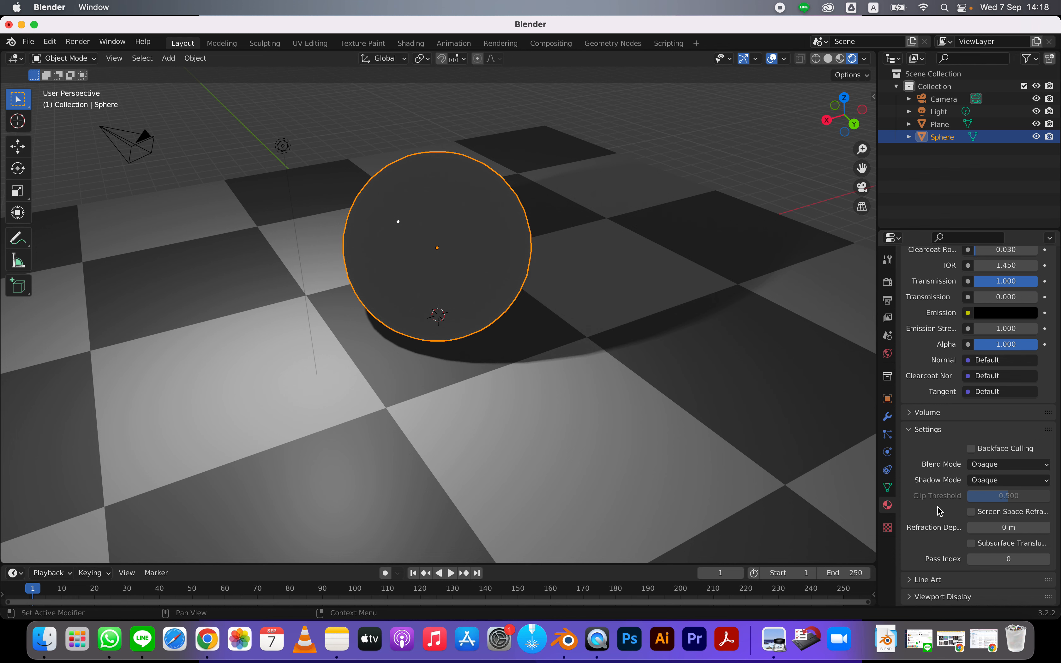
# Enable Screen Space Refraction on the material with Refraction Depth 1 m and pass index 5.
pyautogui.click(971, 512)
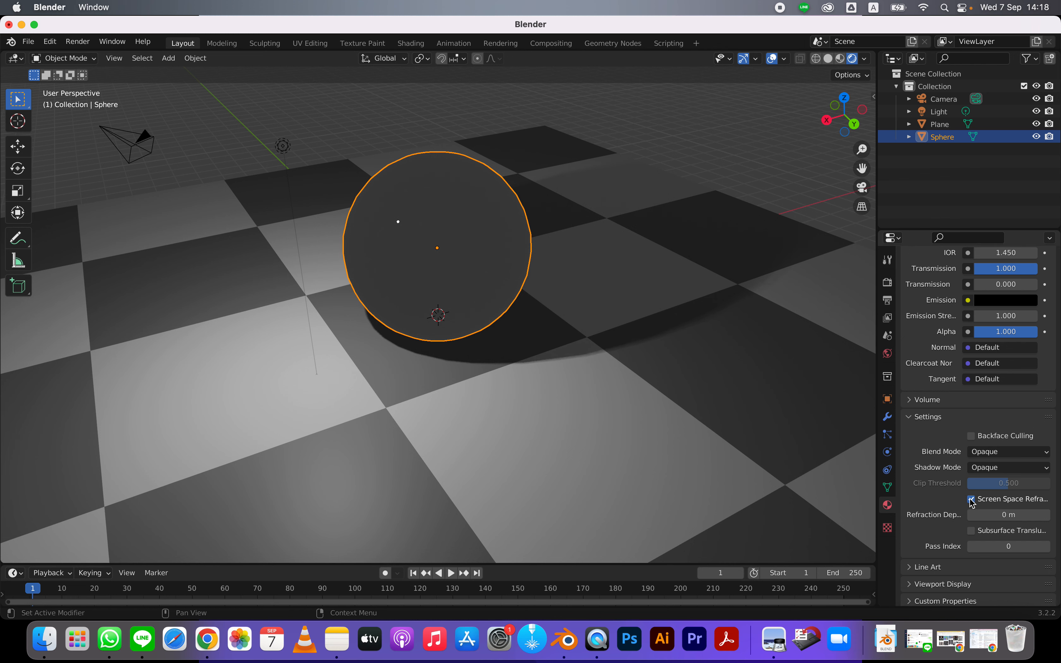
pyautogui.click(971, 499)
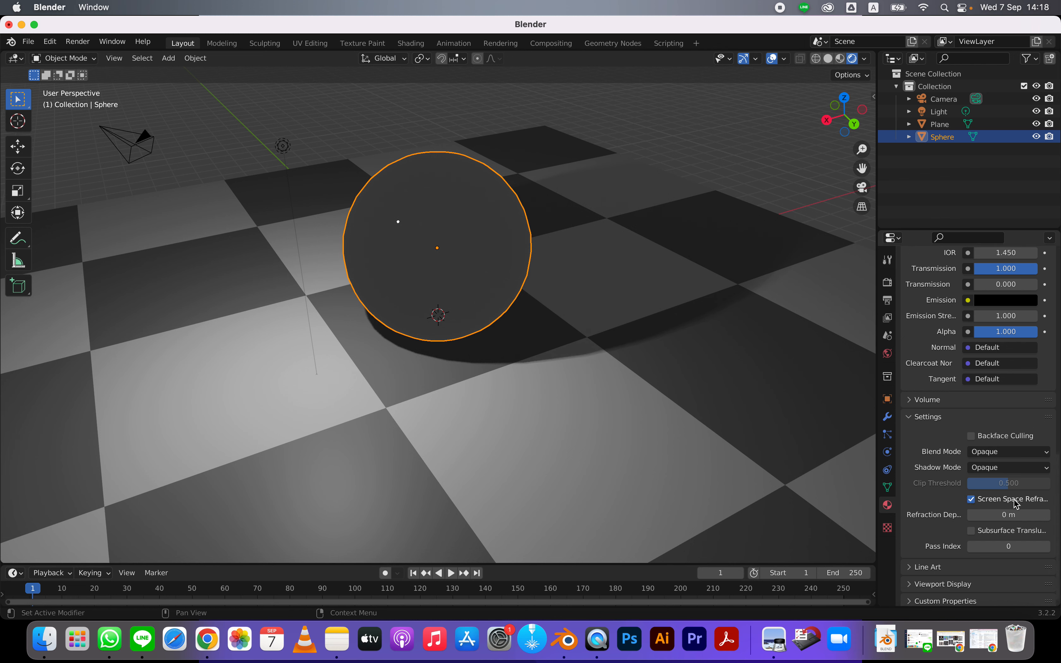
pyautogui.moveTo(982, 515)
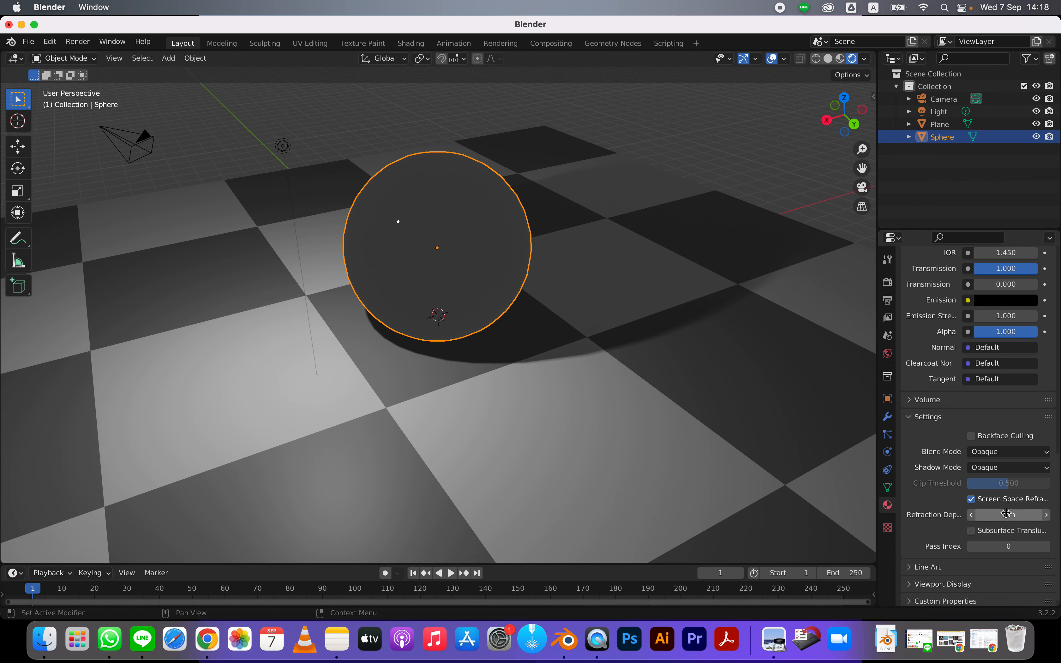
pyautogui.click(1009, 515)
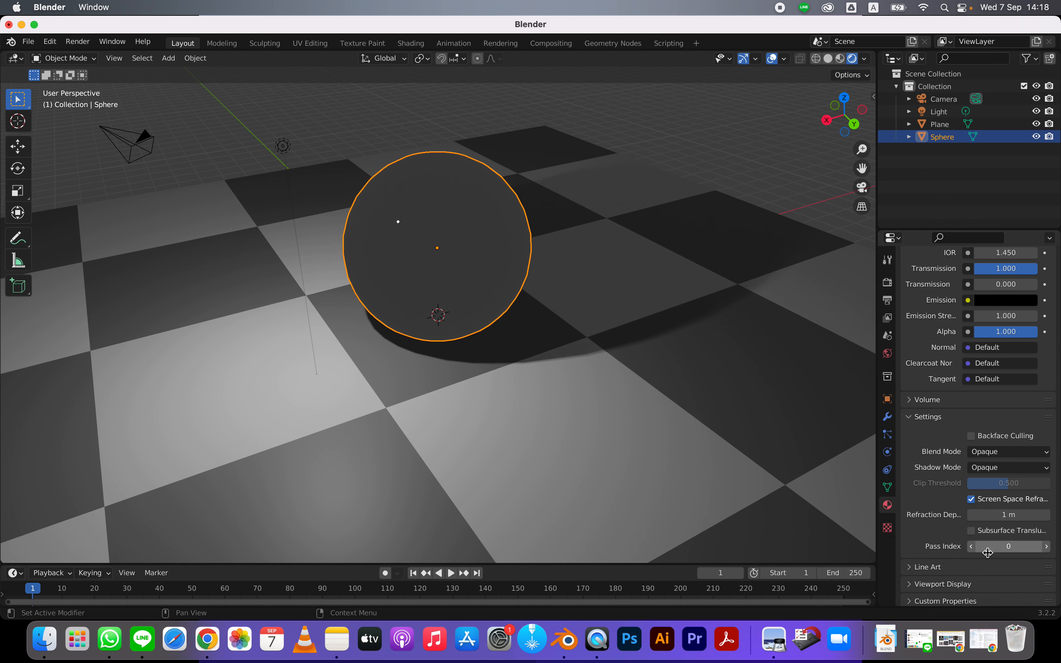
pyautogui.moveTo(1047, 547)
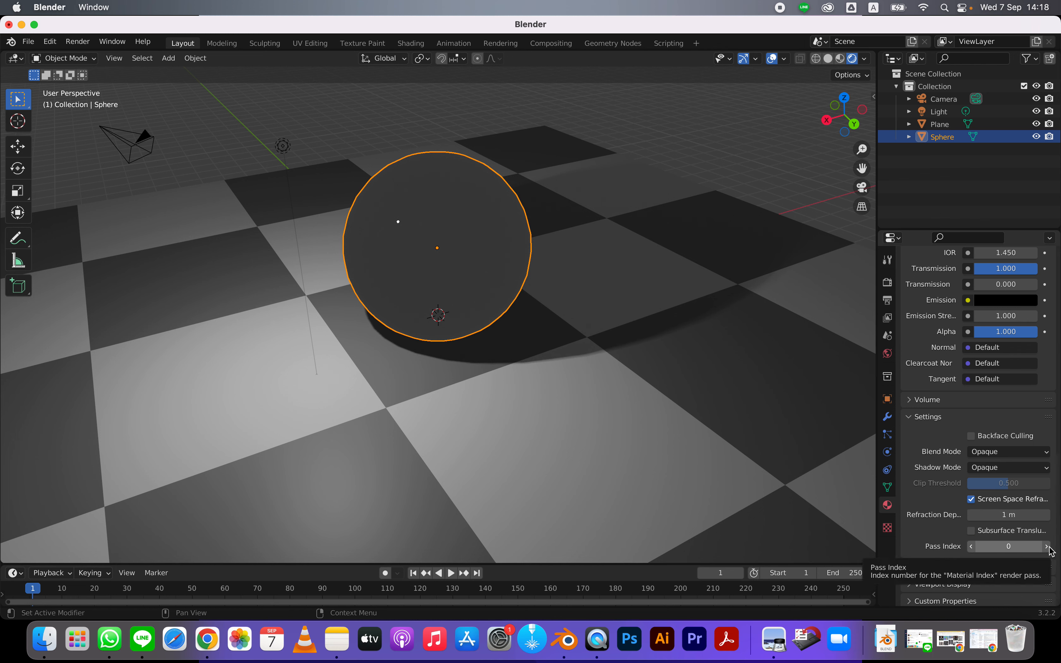
pyautogui.click(1008, 546)
pyautogui.write('2')
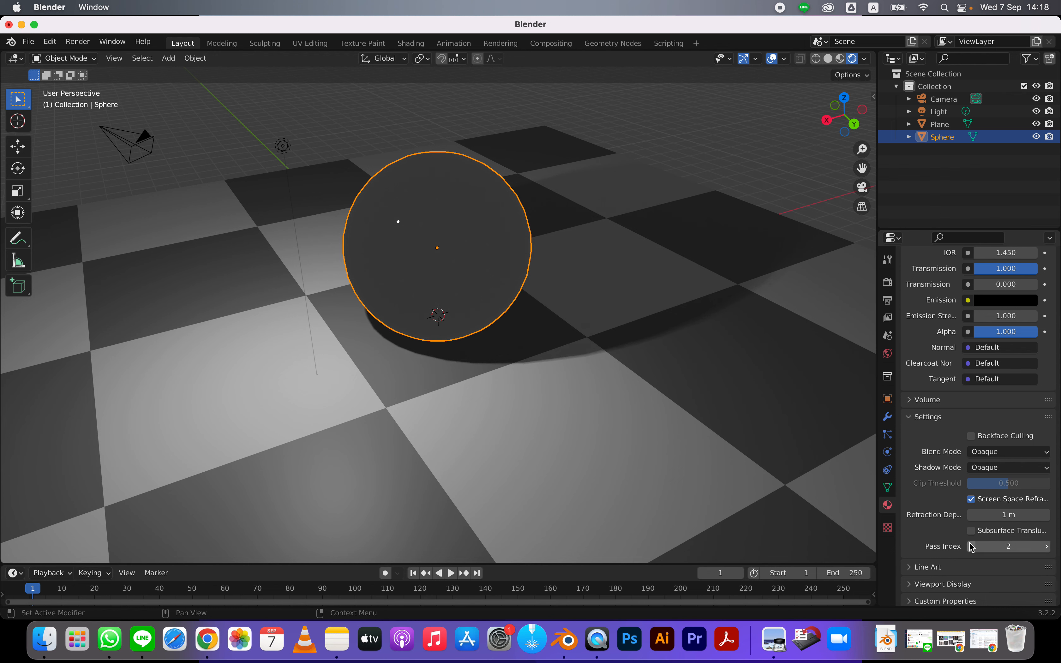
pyautogui.moveTo(1008, 547); pyautogui.dragTo(1008, 546)
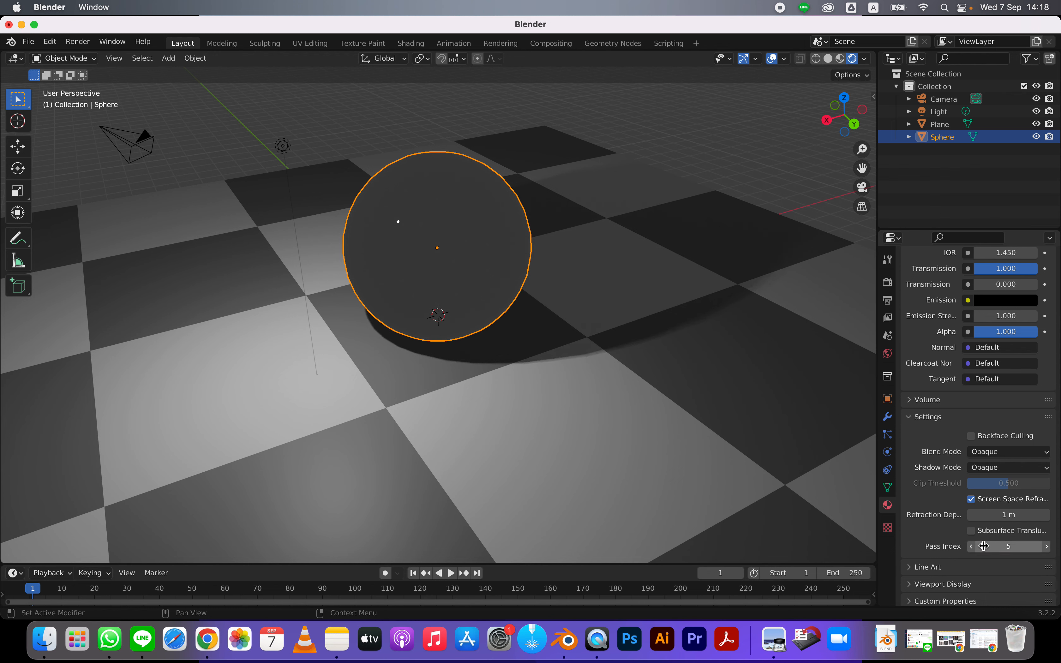
# Enable Screen Space Reflections with Refraction in the Eevee render settings and view the refracting sphere.
pyautogui.click(887, 283)
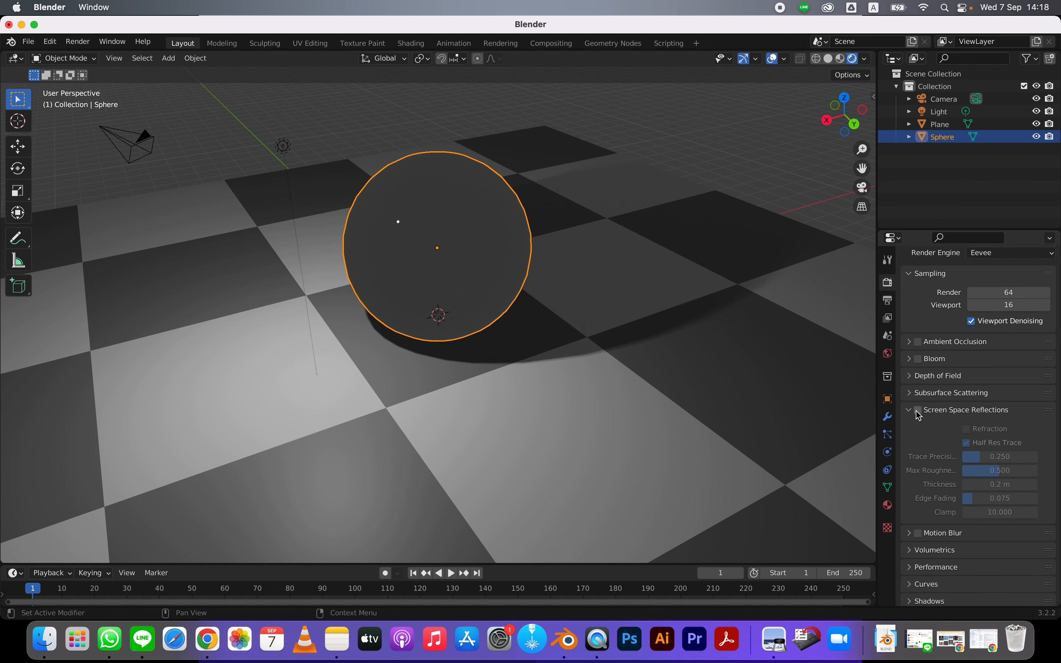
pyautogui.click(917, 410)
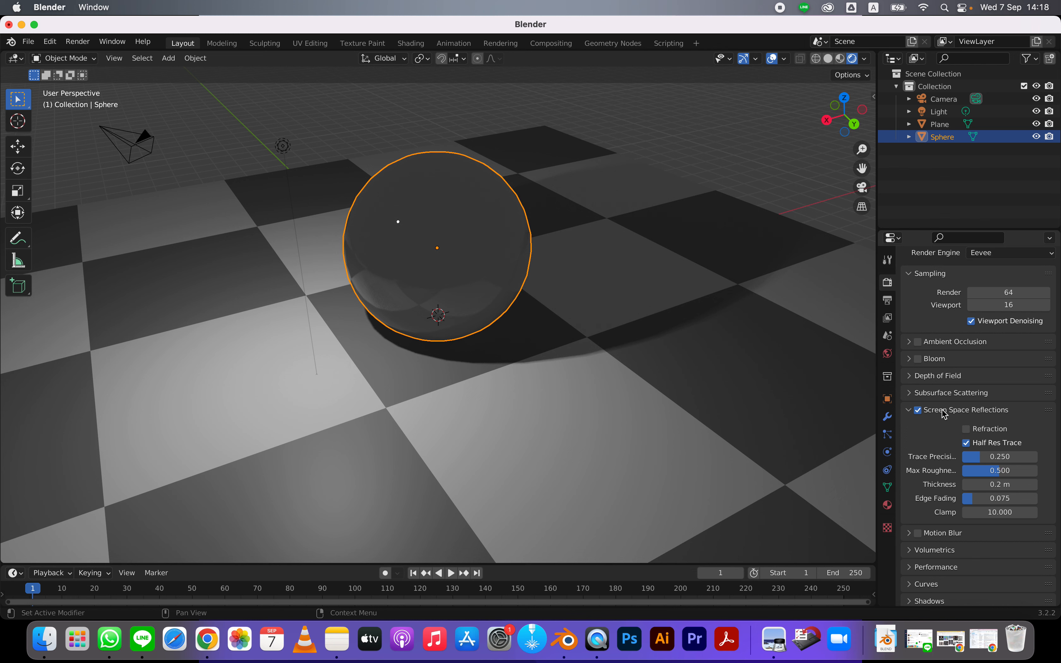
pyautogui.click(966, 429)
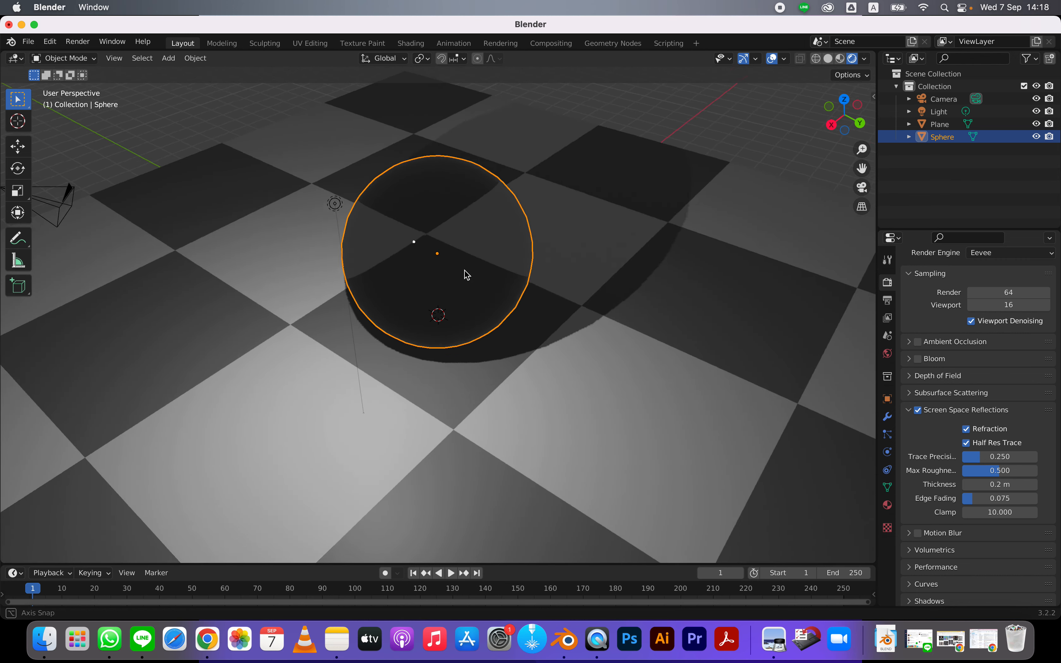
pyautogui.moveTo(466, 274); pyautogui.dragTo(420, 263)
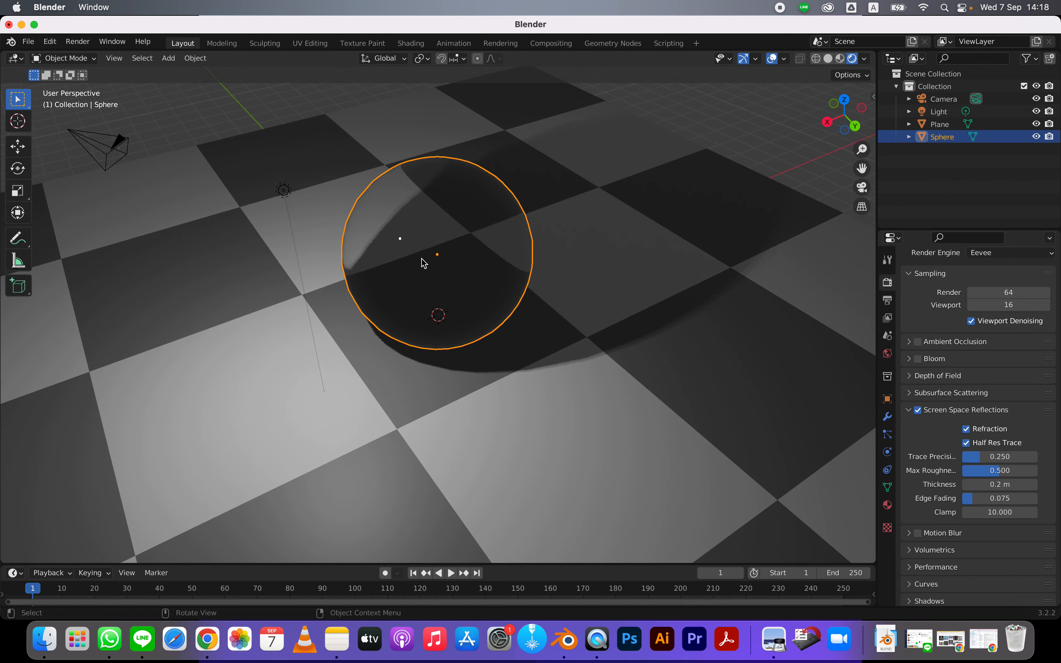